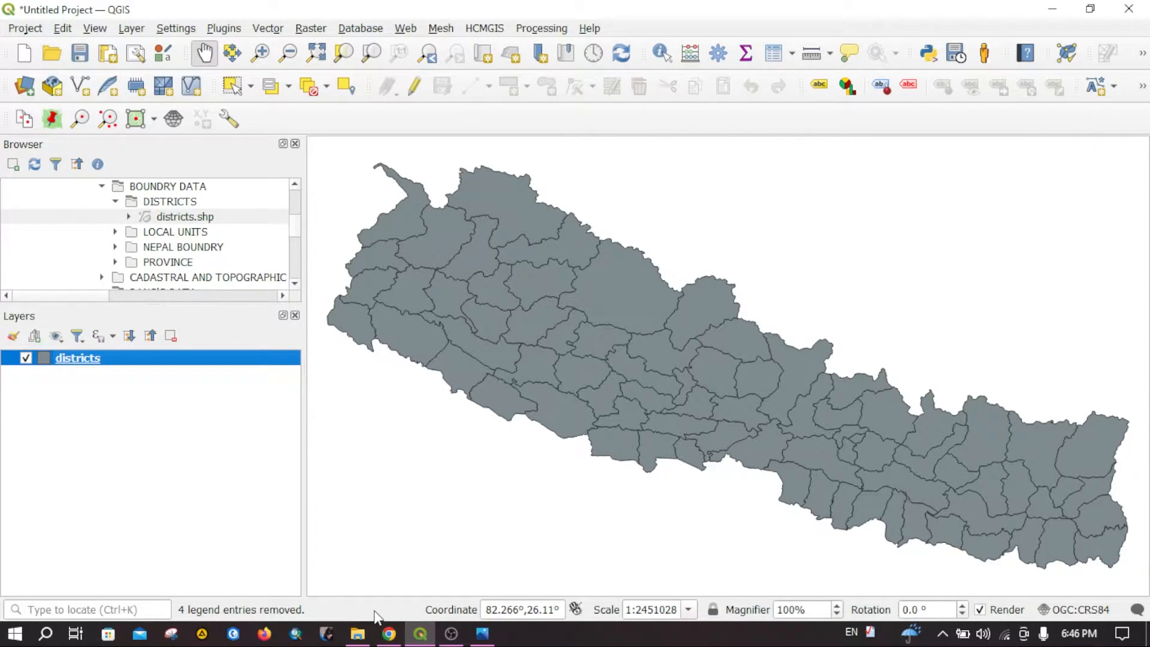
mouse_move(376, 616)
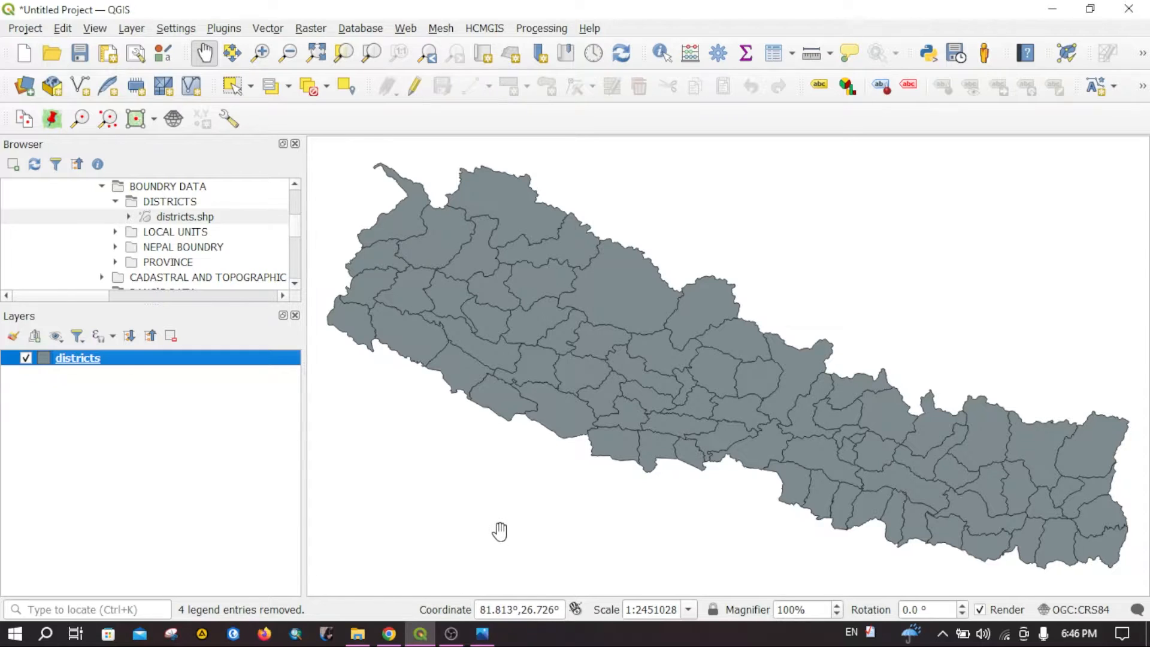
mouse_move(558, 517)
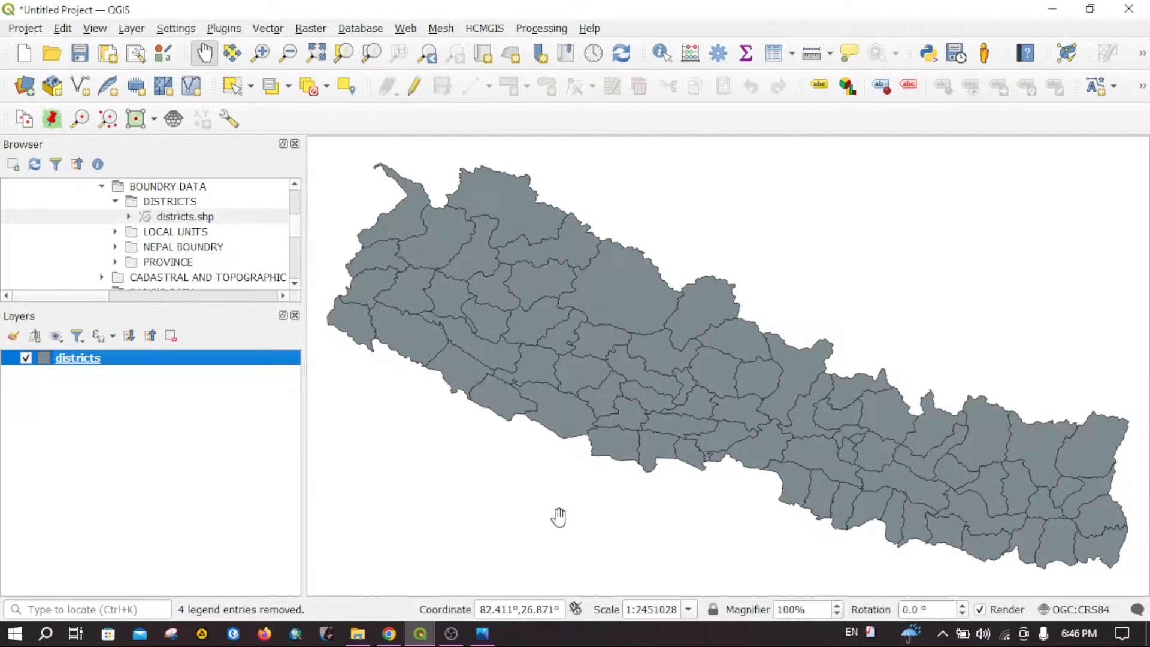
mouse_move(534, 438)
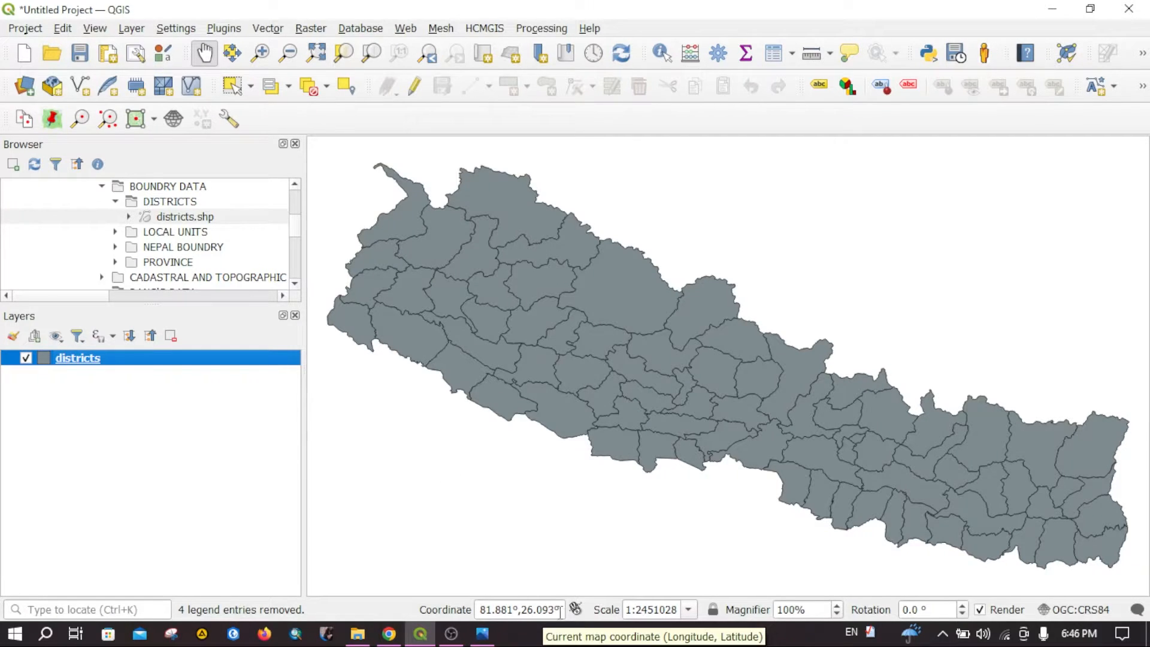
mouse_move(709, 449)
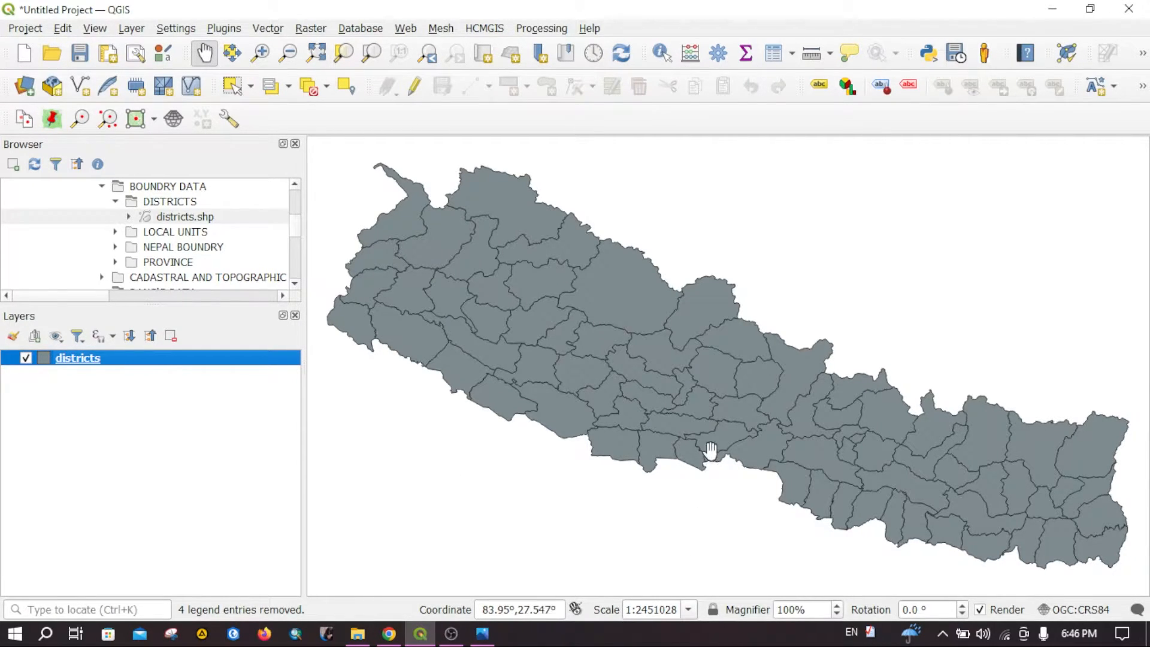
mouse_move(741, 411)
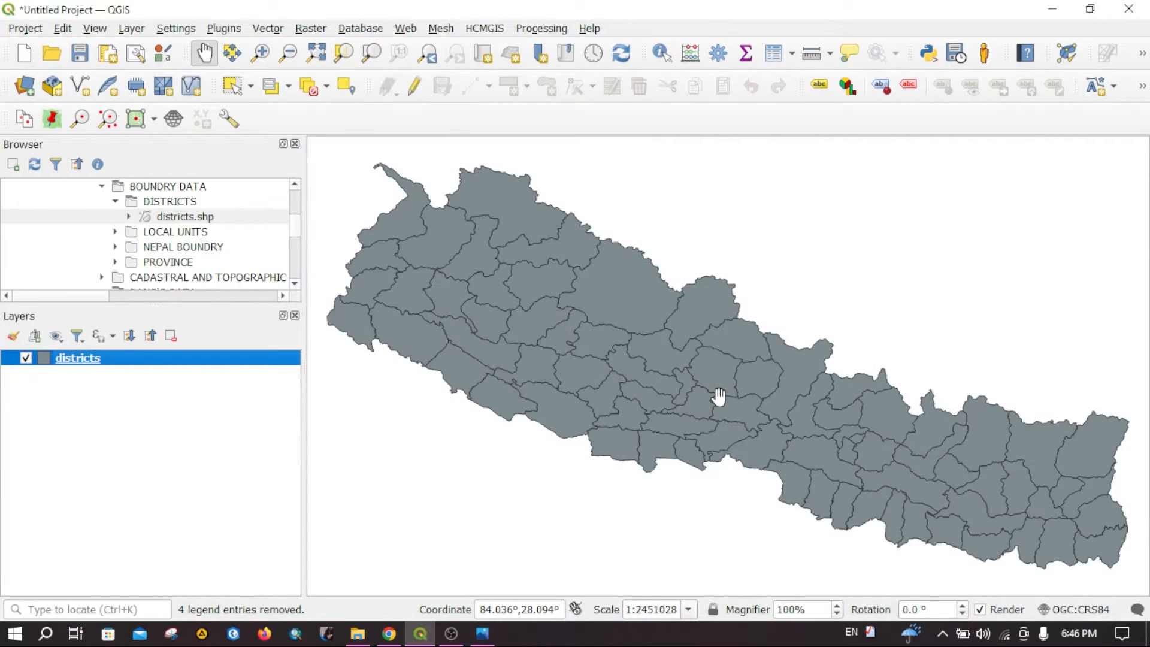
Step: Zoom in, then set the map scale to 1:1,000,000 and then 1:500,000
scroll(up, 3)
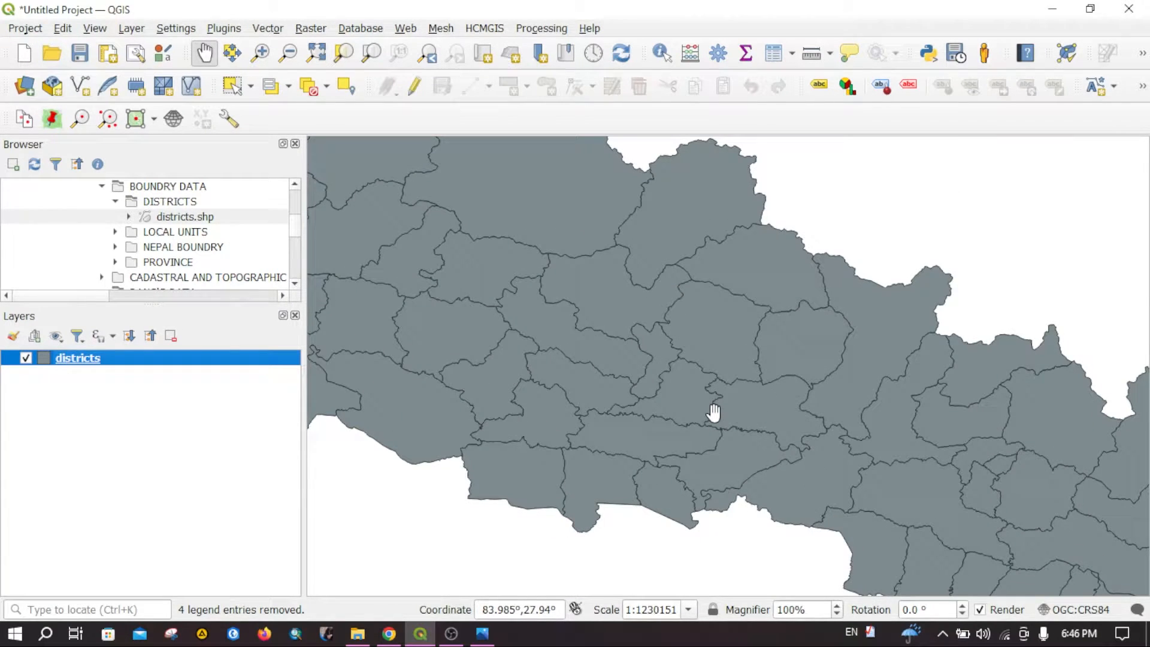
click(688, 610)
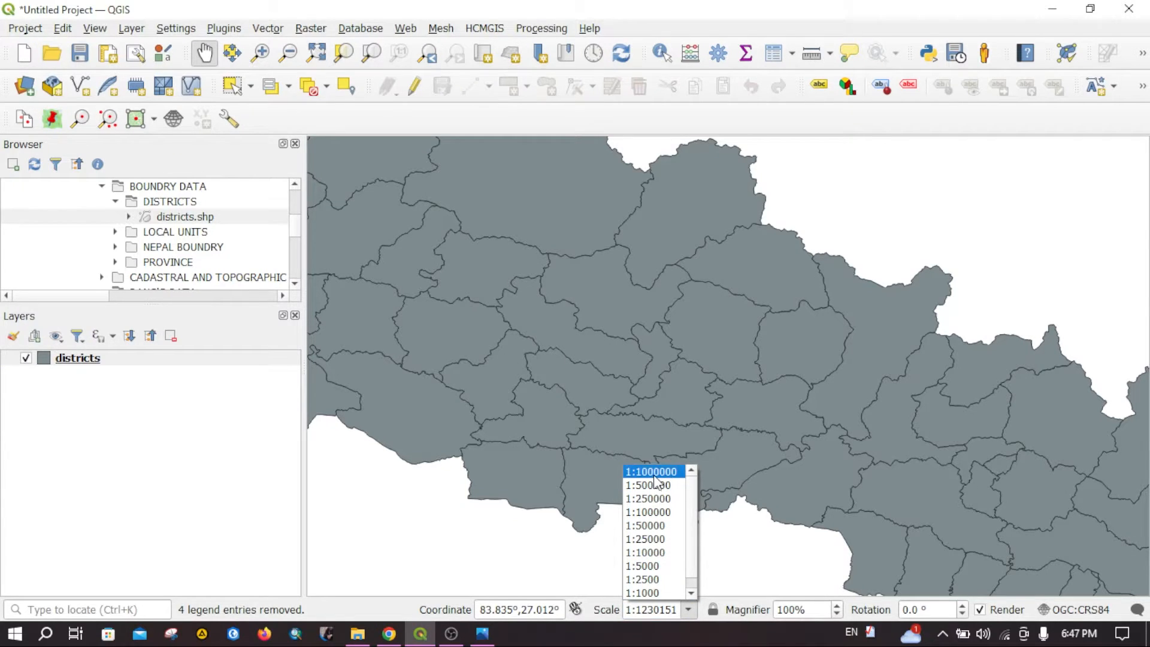
click(651, 471)
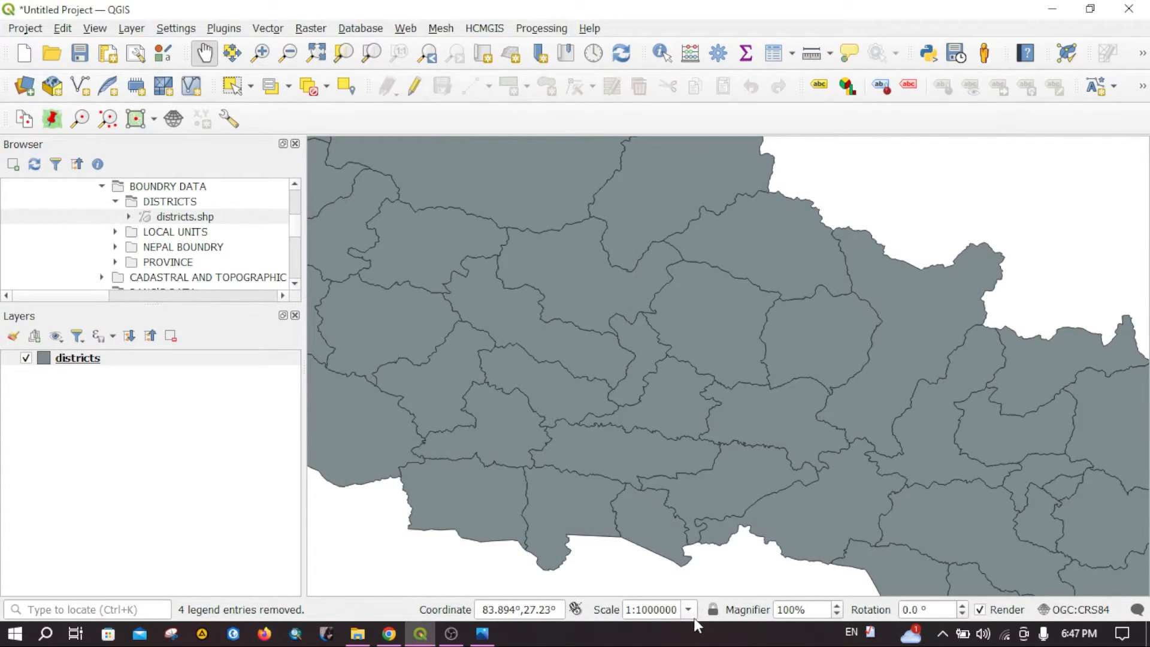
click(688, 610)
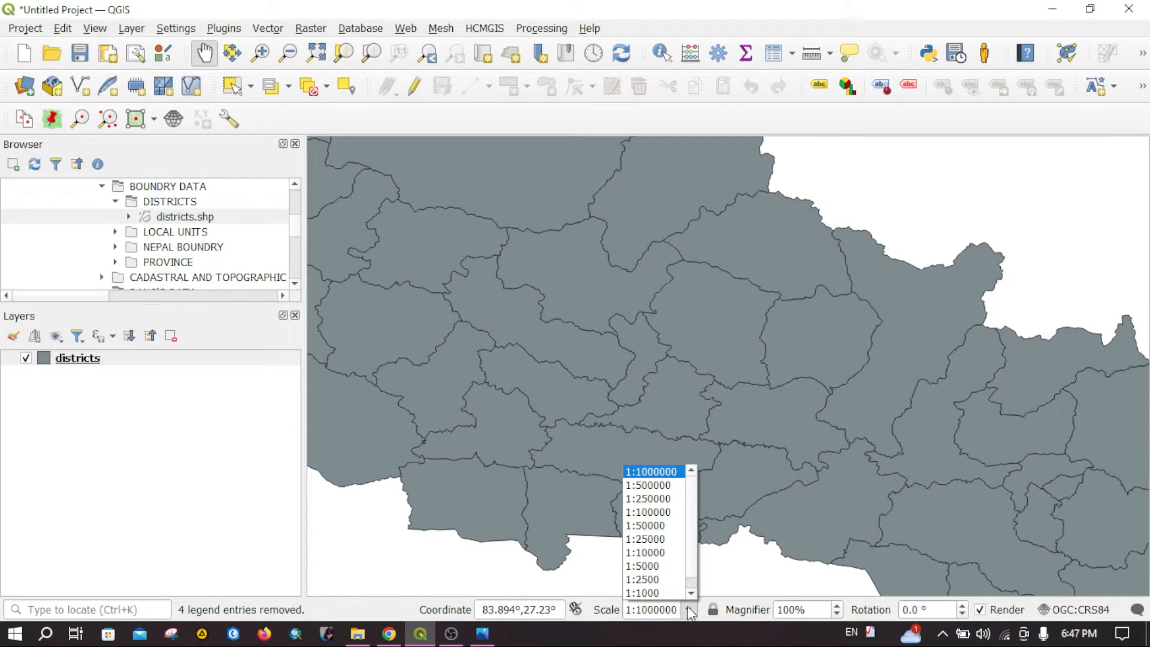
mouse_move(643, 579)
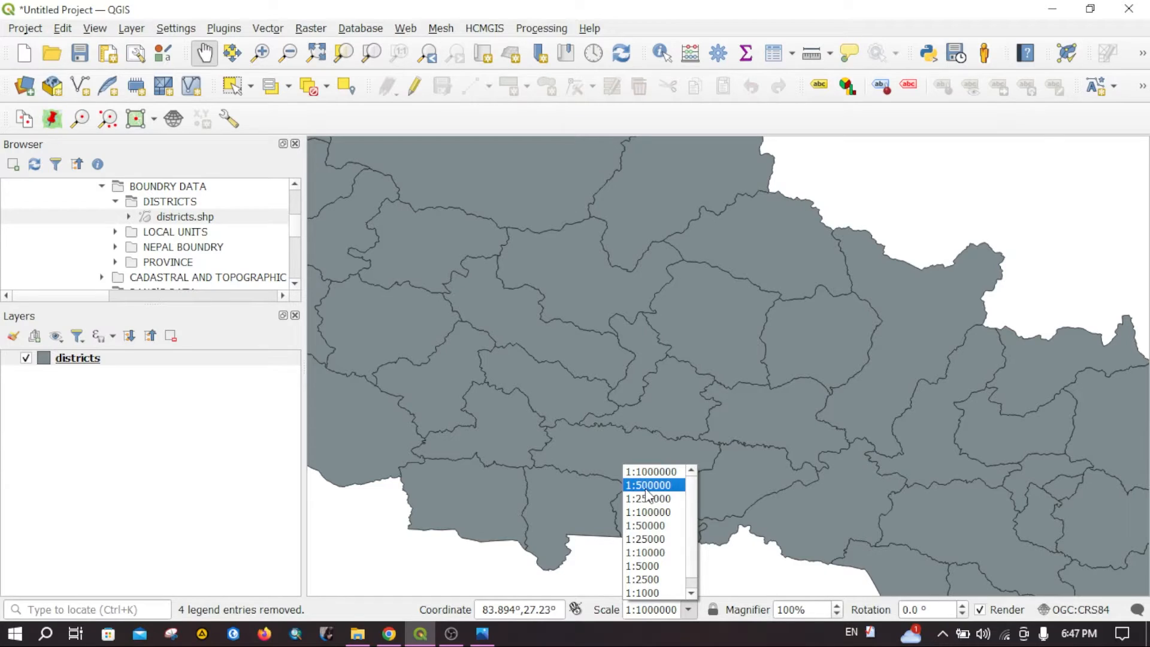
mouse_move(648, 493)
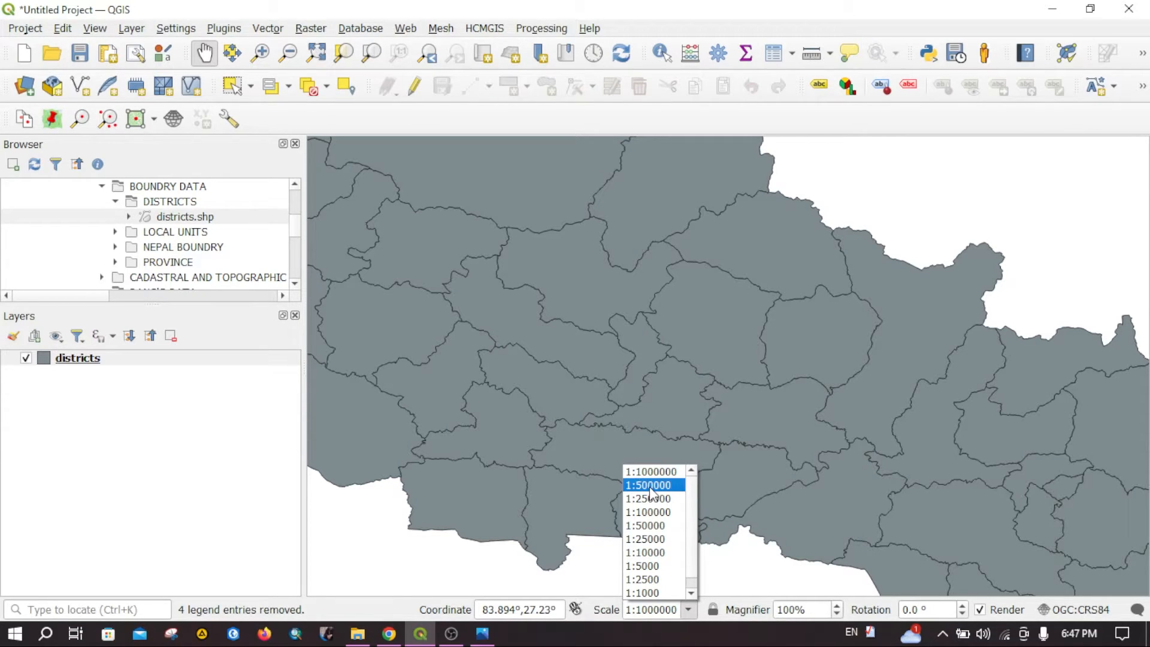
click(647, 484)
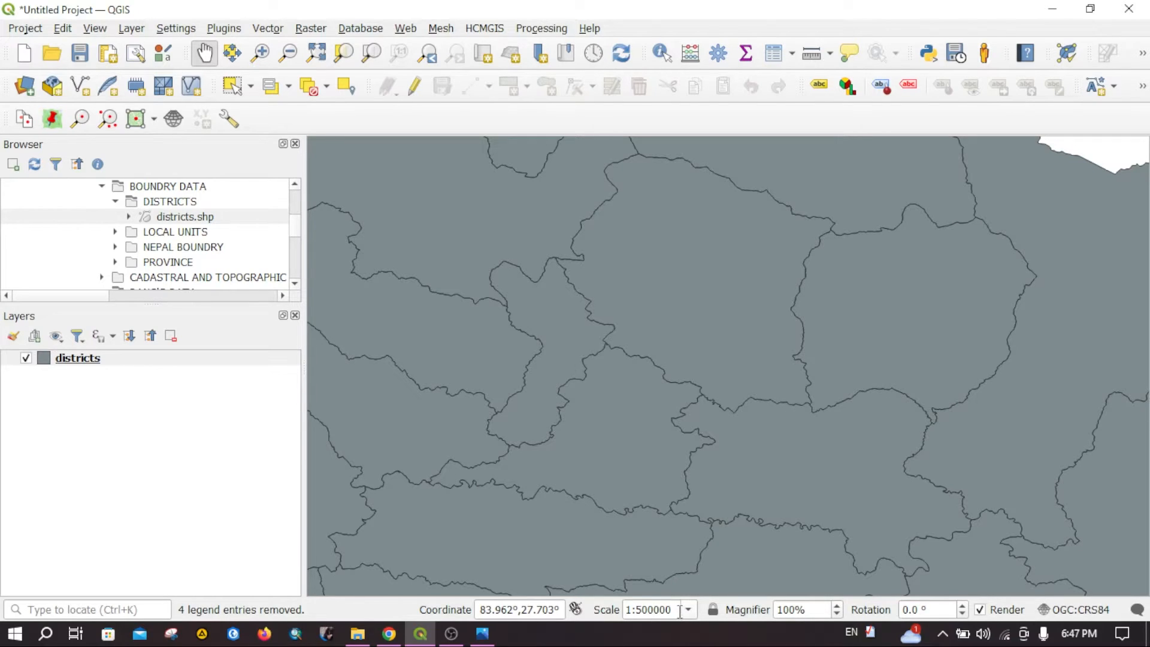
click(685, 610)
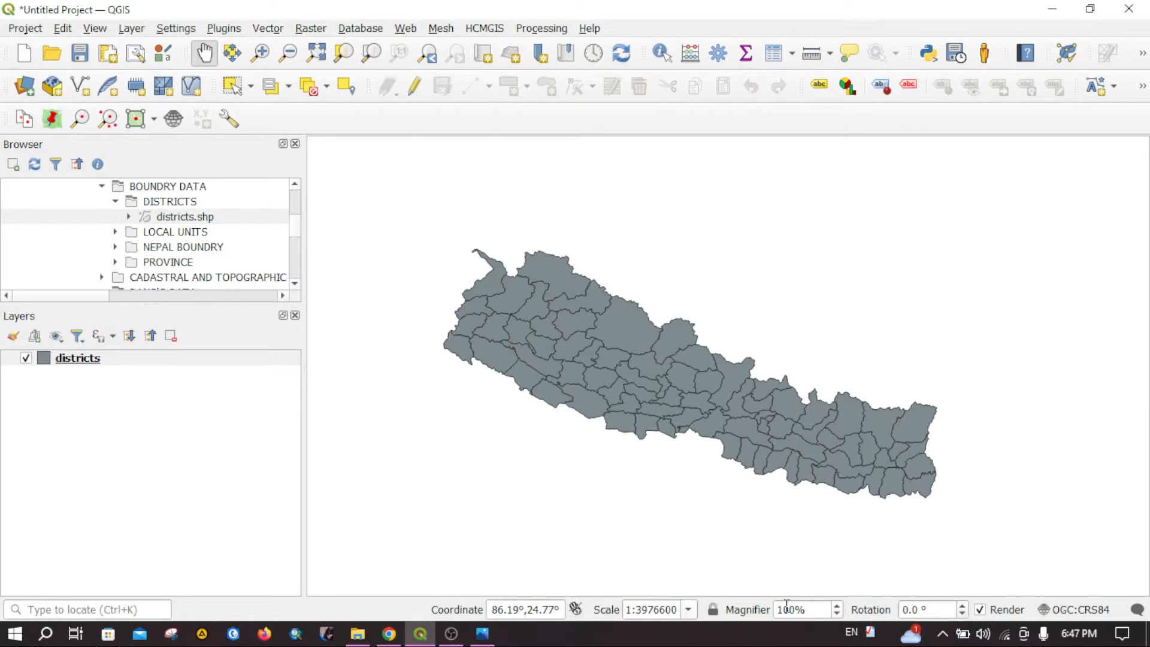
mouse_move(729, 618)
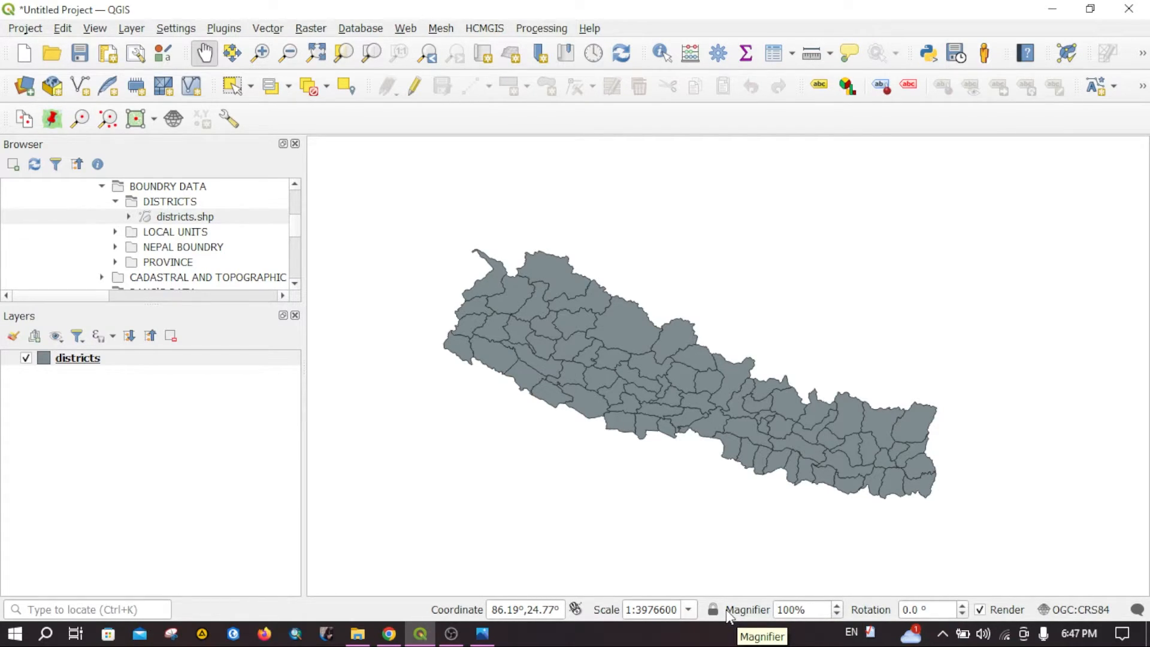
mouse_move(729, 422)
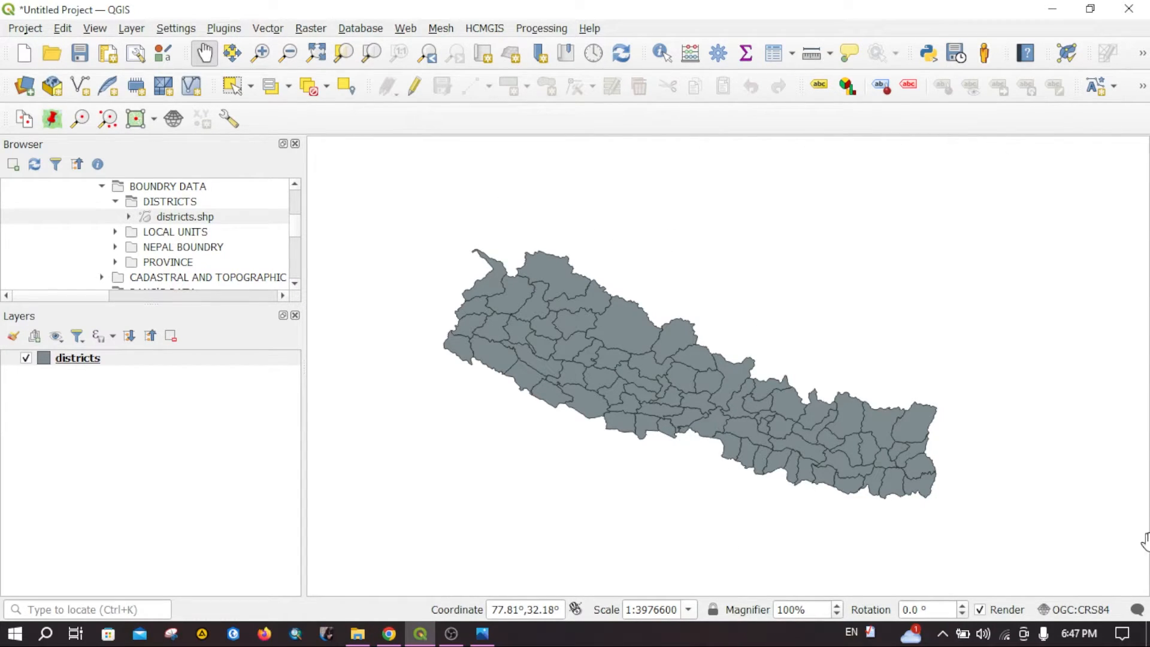
mouse_move(358, 364)
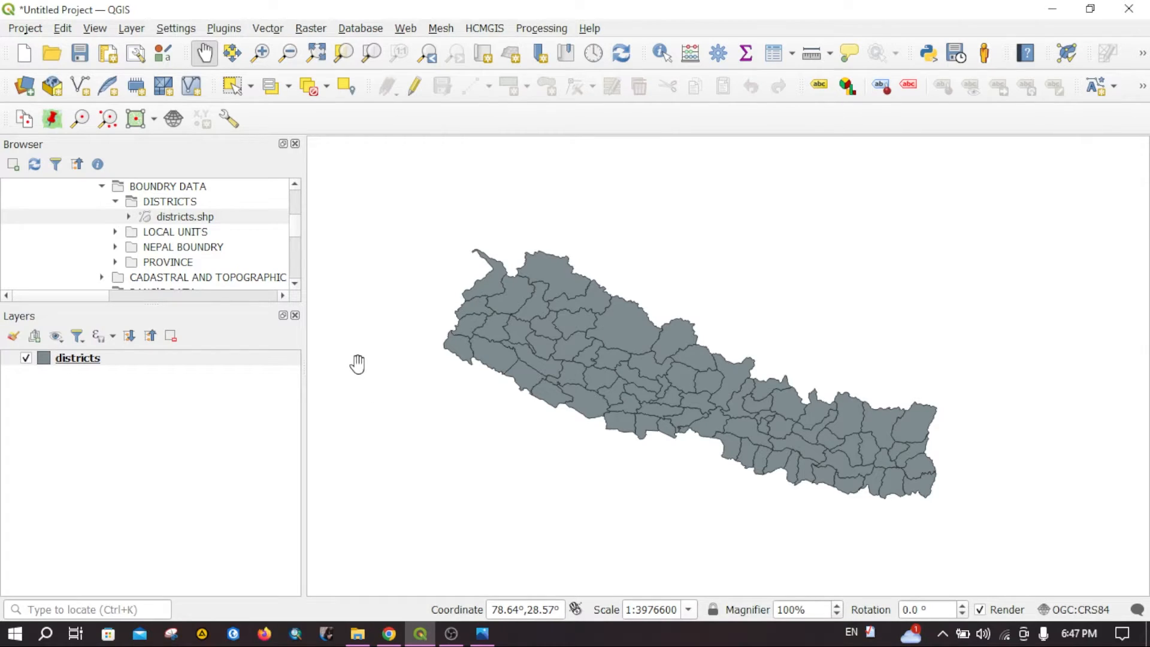
mouse_move(360, 362)
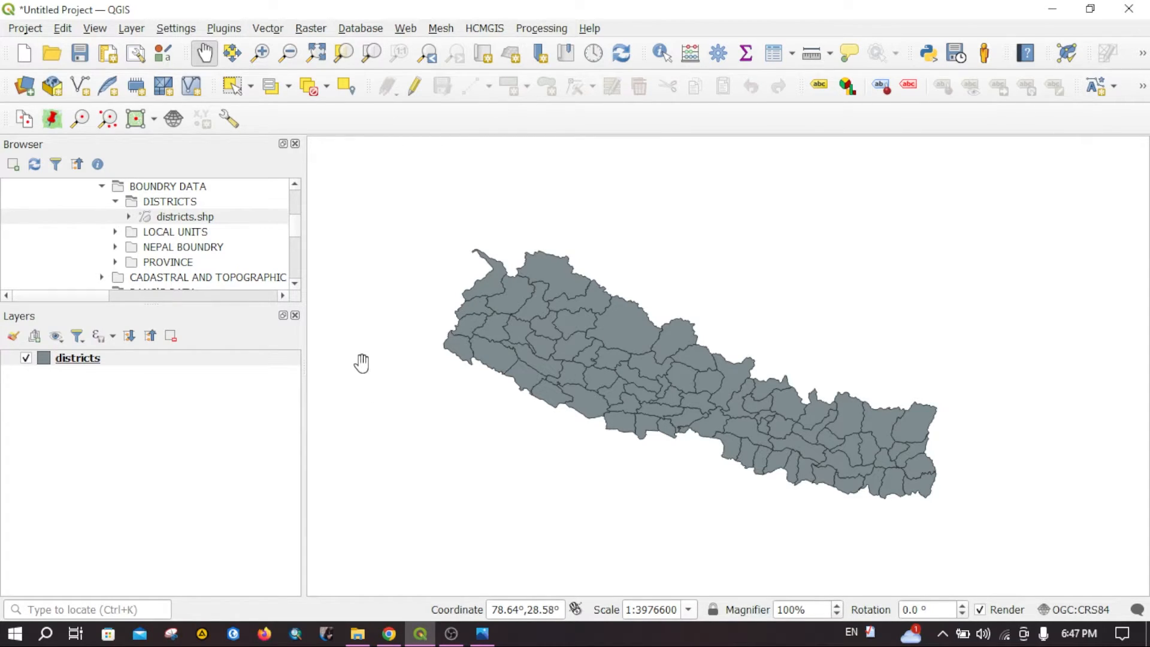
mouse_move(667, 630)
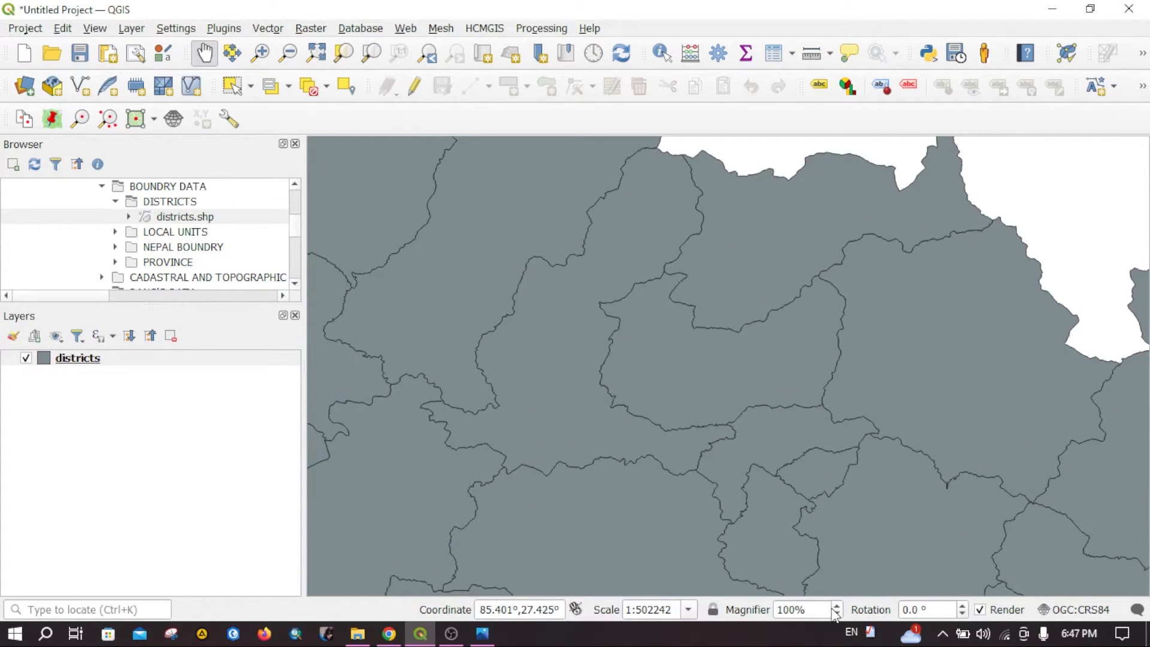
Step: Reset the magnifier from 250% to 100% and zoom in and out along a district boundary
click(835, 606)
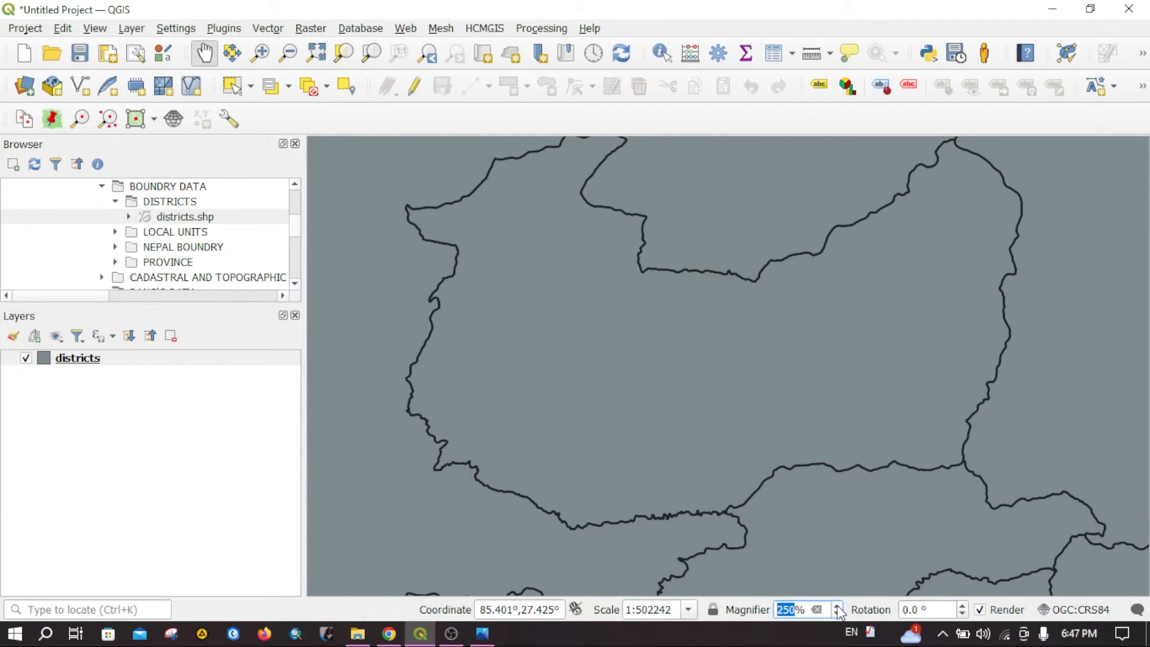
click(835, 604)
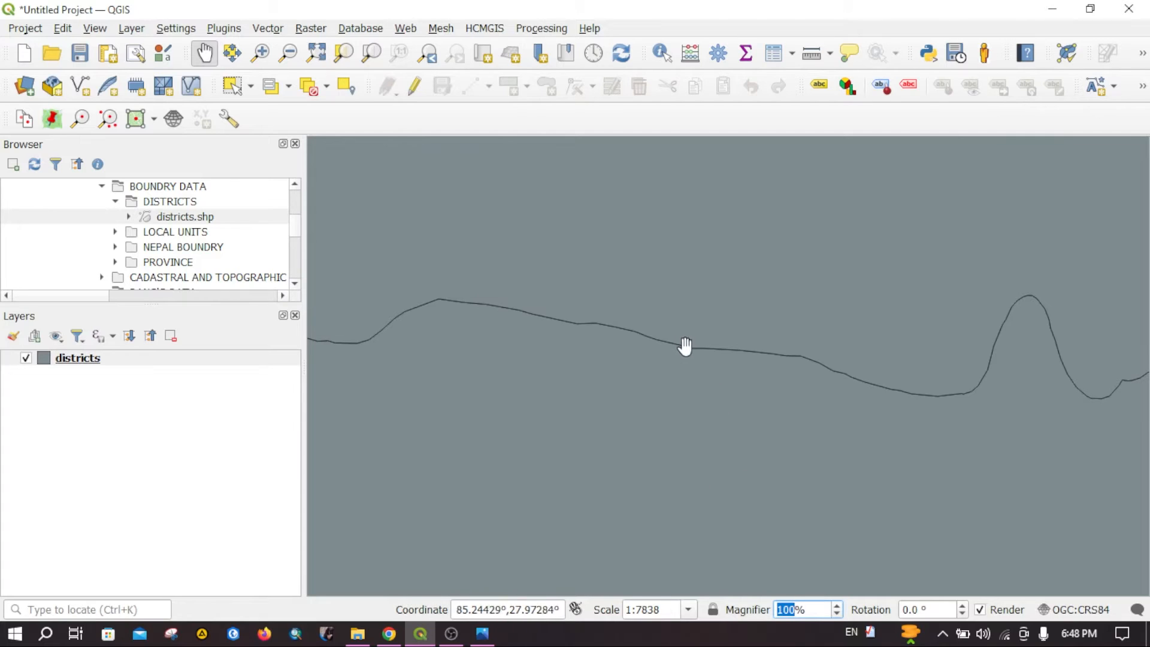
scroll(up, 3)
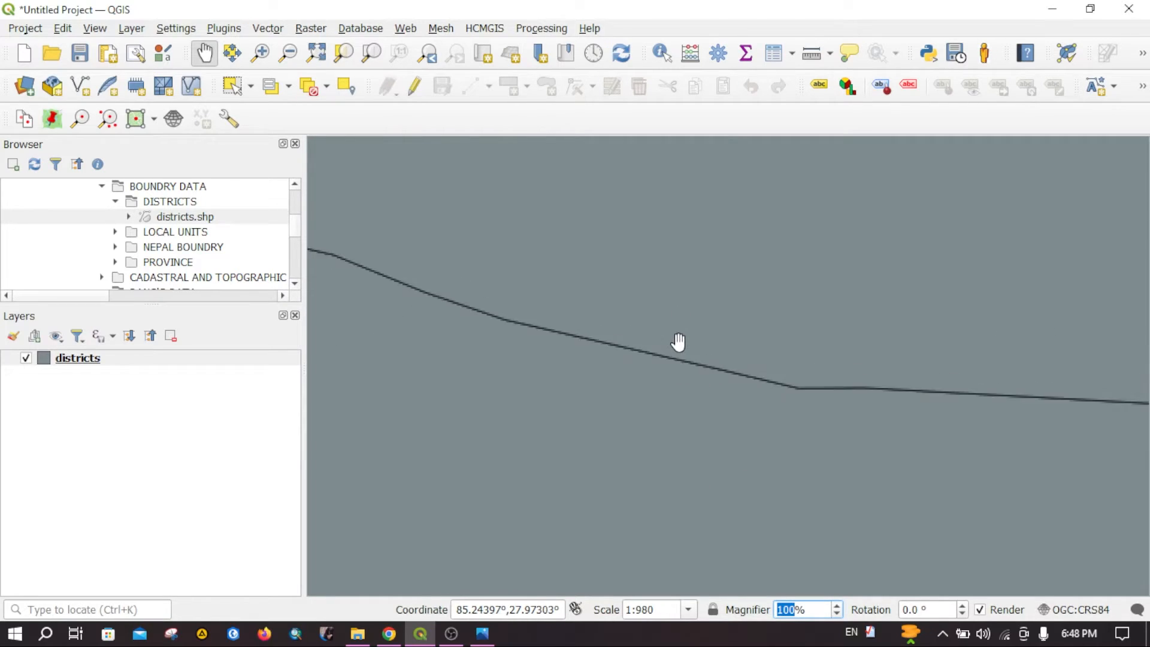
scroll(down, 3)
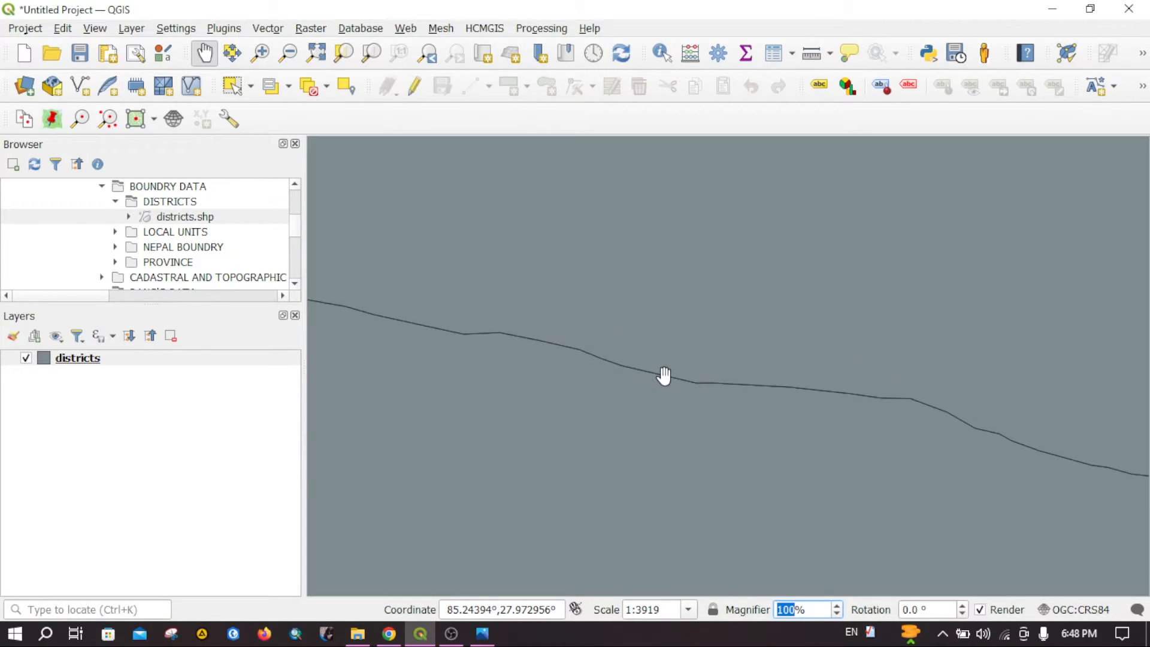
scroll(down, 3)
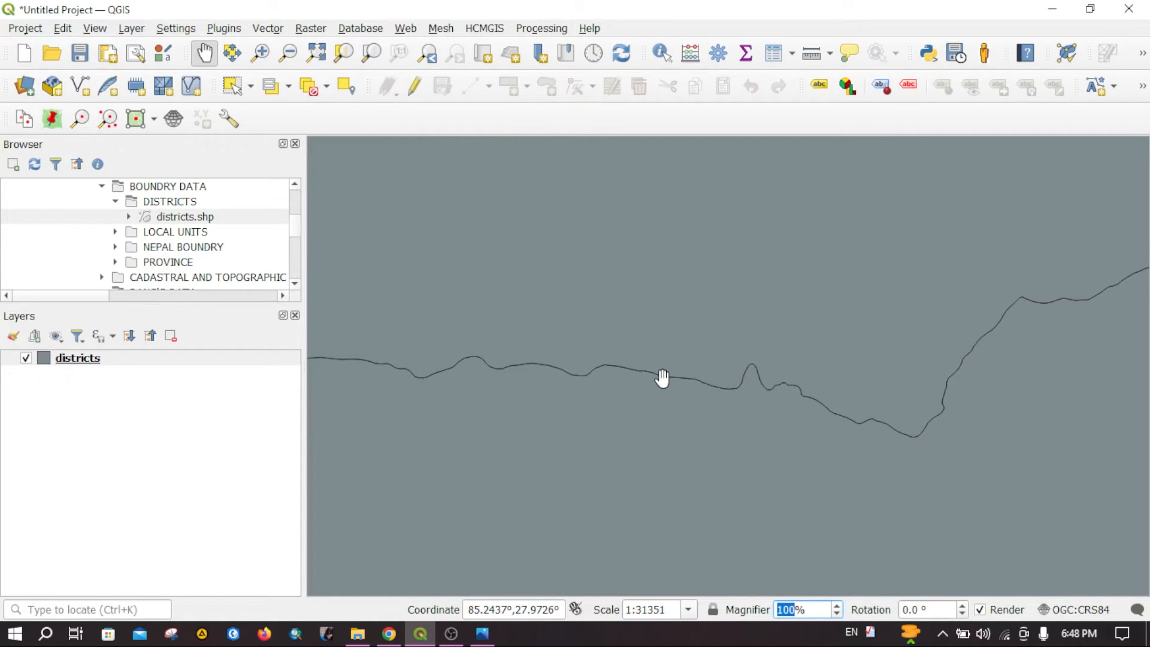
mouse_move(660, 407)
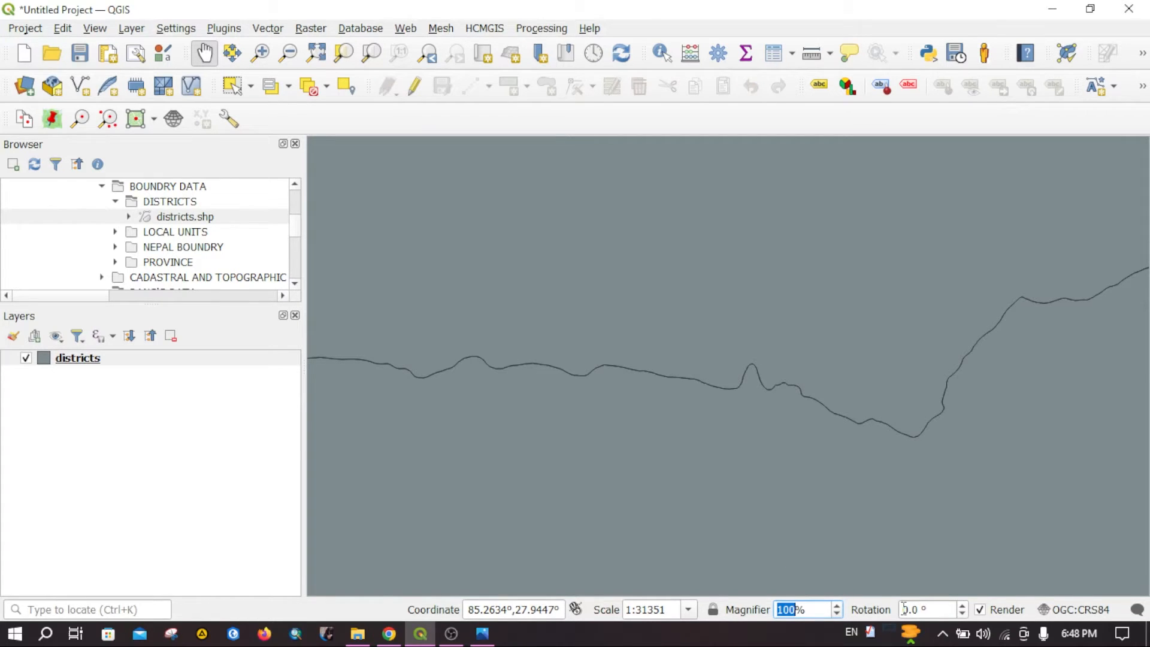
Step: Rotate the districts map view in ten-degree steps with the status bar rotation control
click(316, 53)
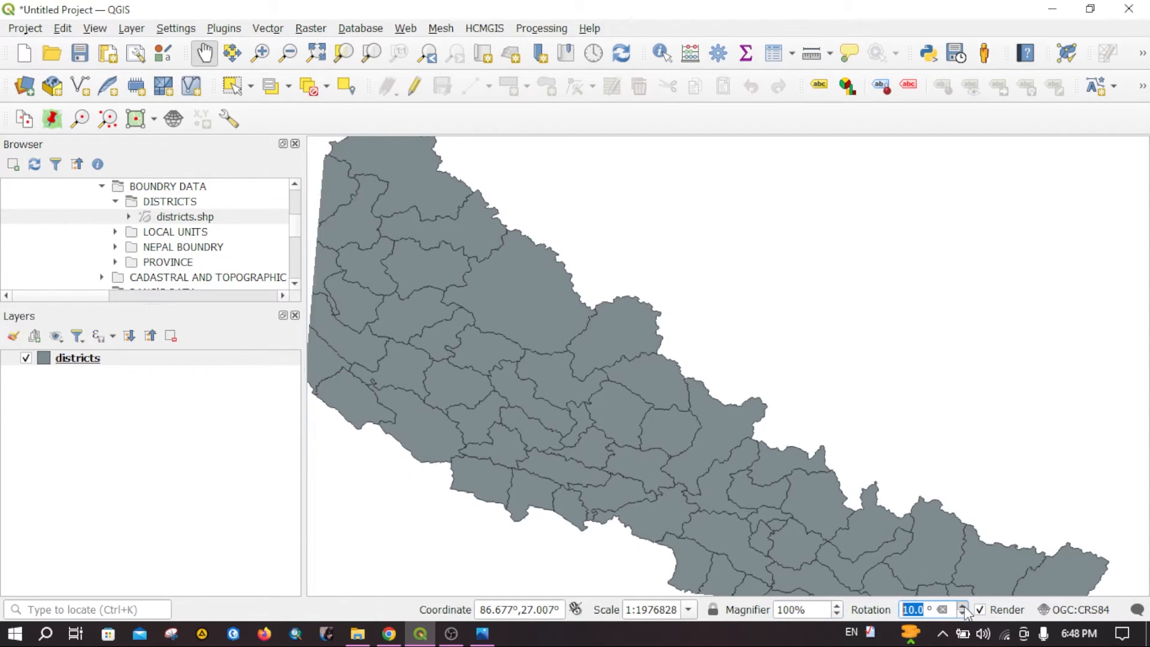
click(961, 604)
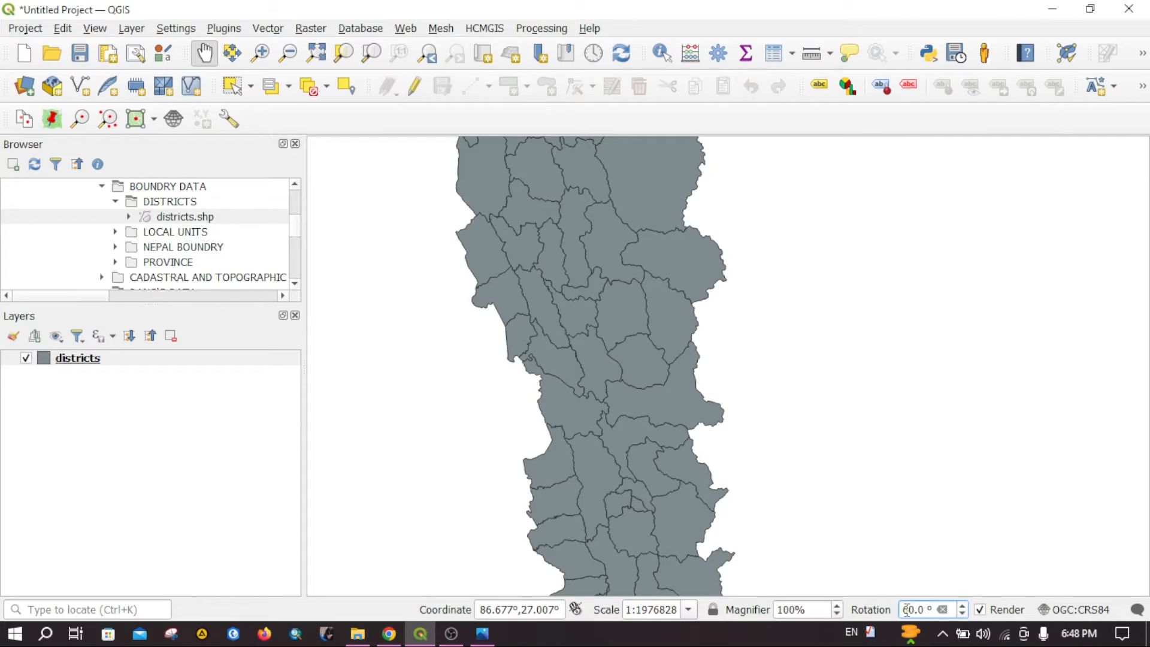
mouse_move(921, 609)
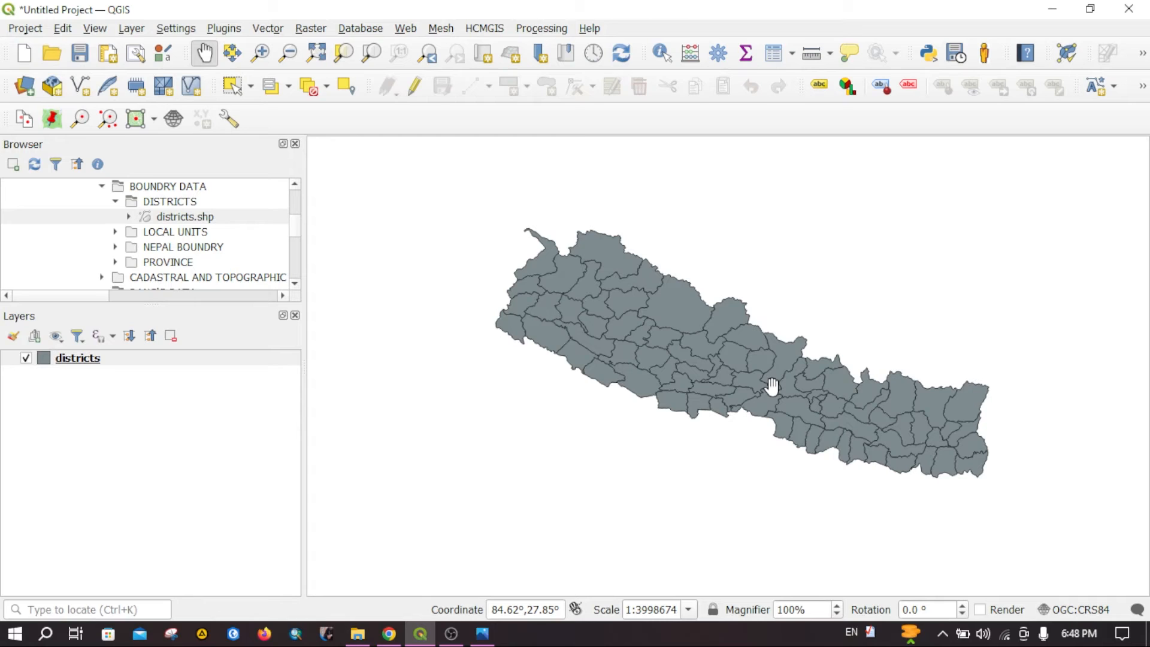
Step: Zoom with rendering paused, then resume rendering and zoom out to about 1:3,937,000
scroll(up, 3)
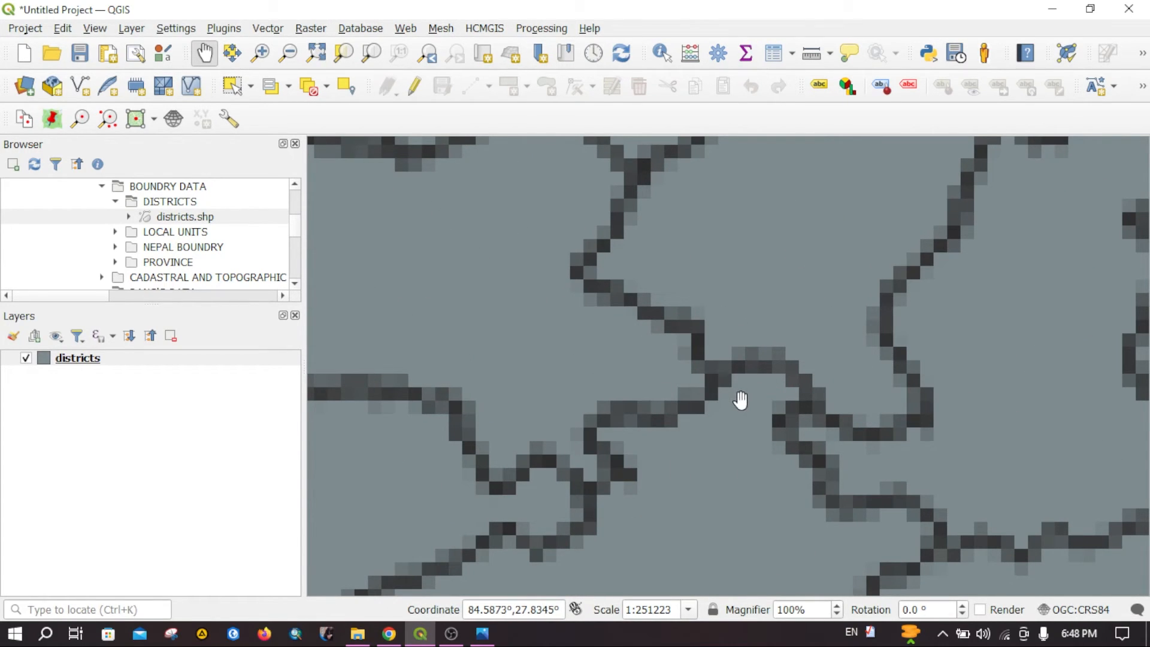
scroll(down, 3)
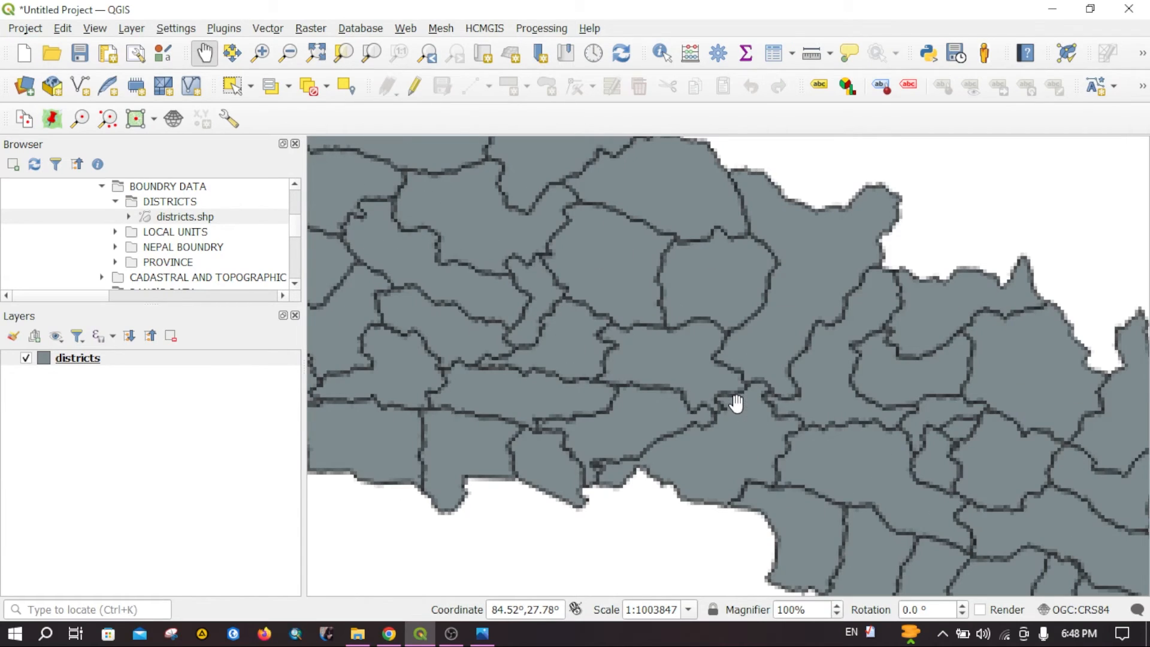
mouse_move(994, 616)
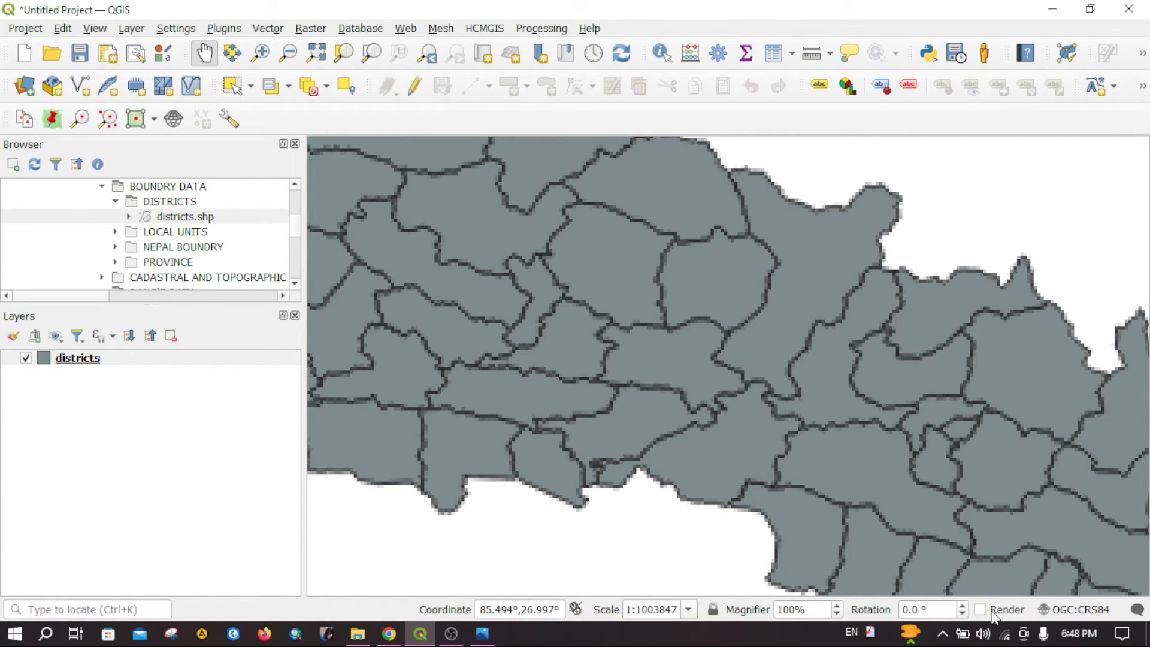
mouse_move(981, 620)
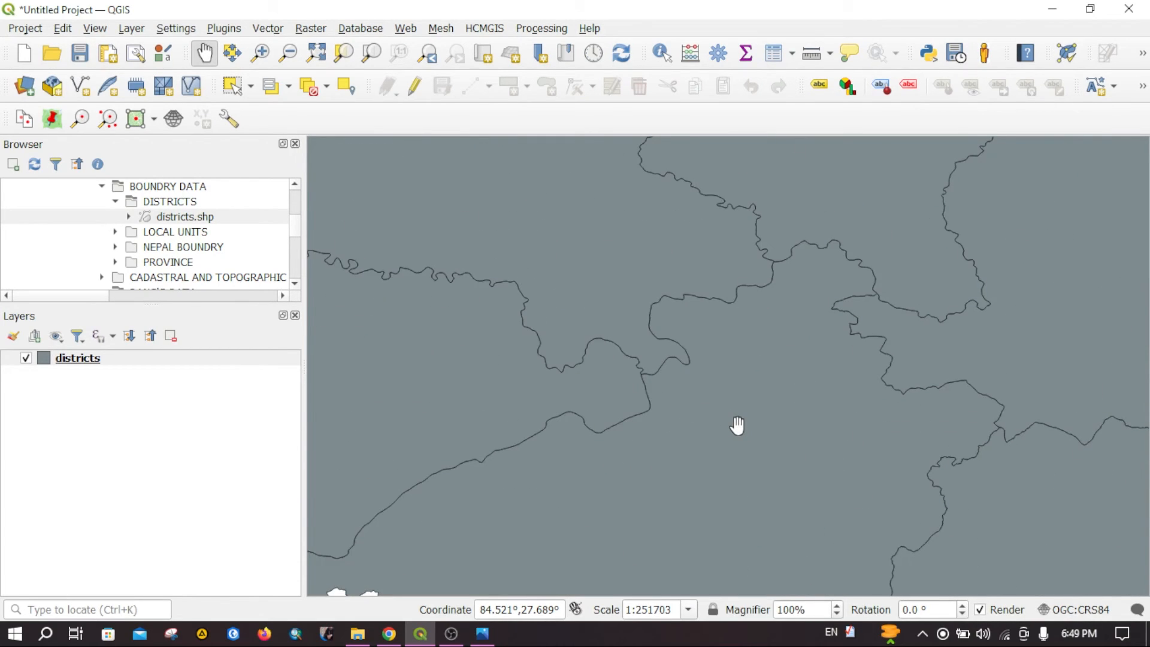
mouse_move(806, 330)
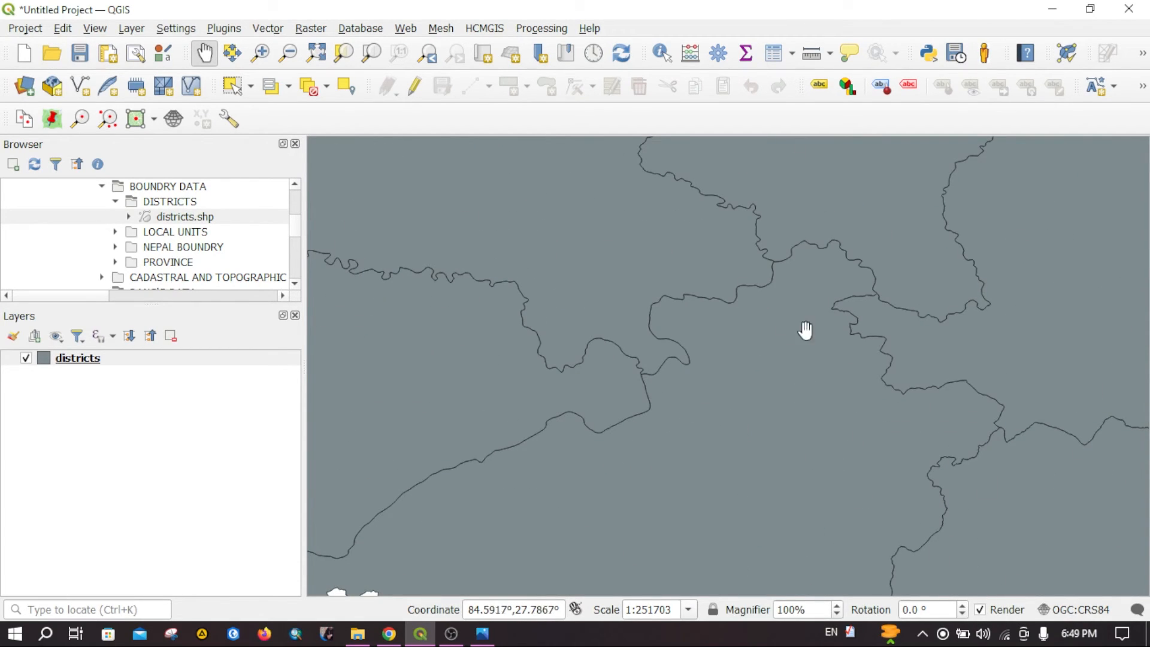
mouse_move(745, 317)
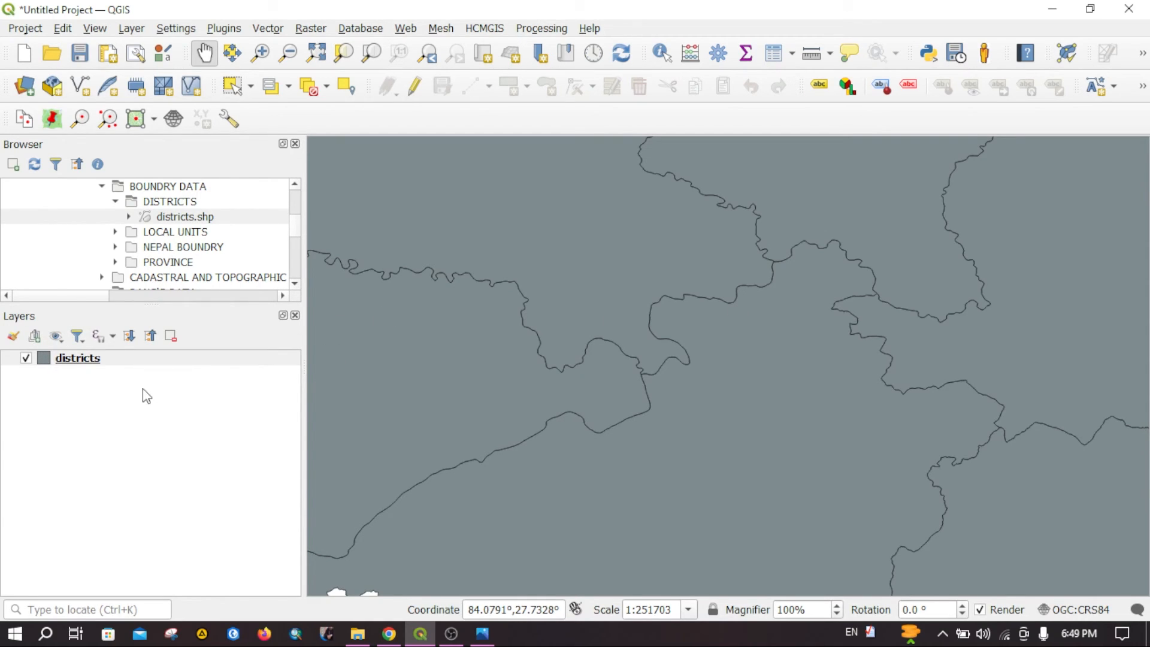
scroll(down, 3)
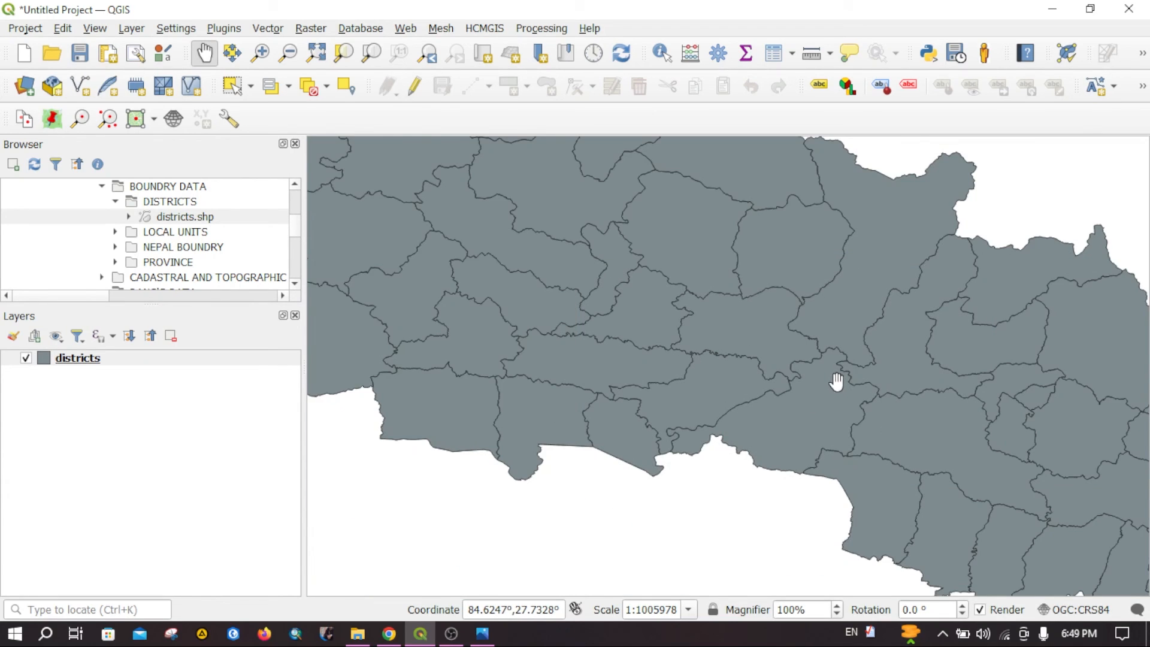
scroll(up, 3)
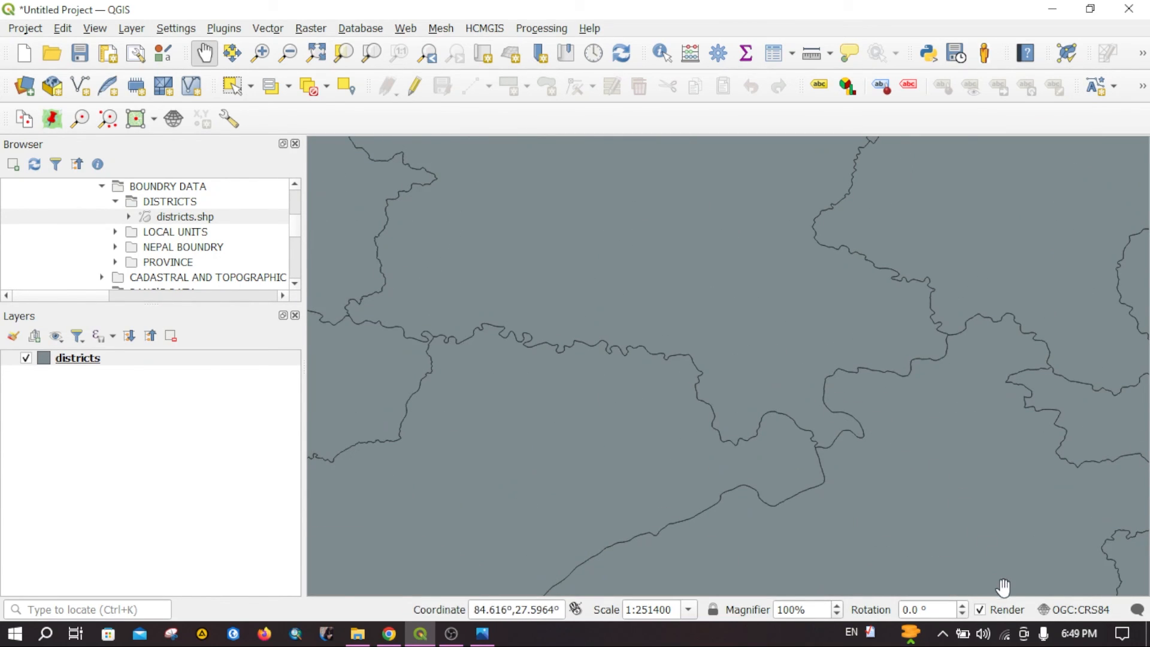
click(314, 53)
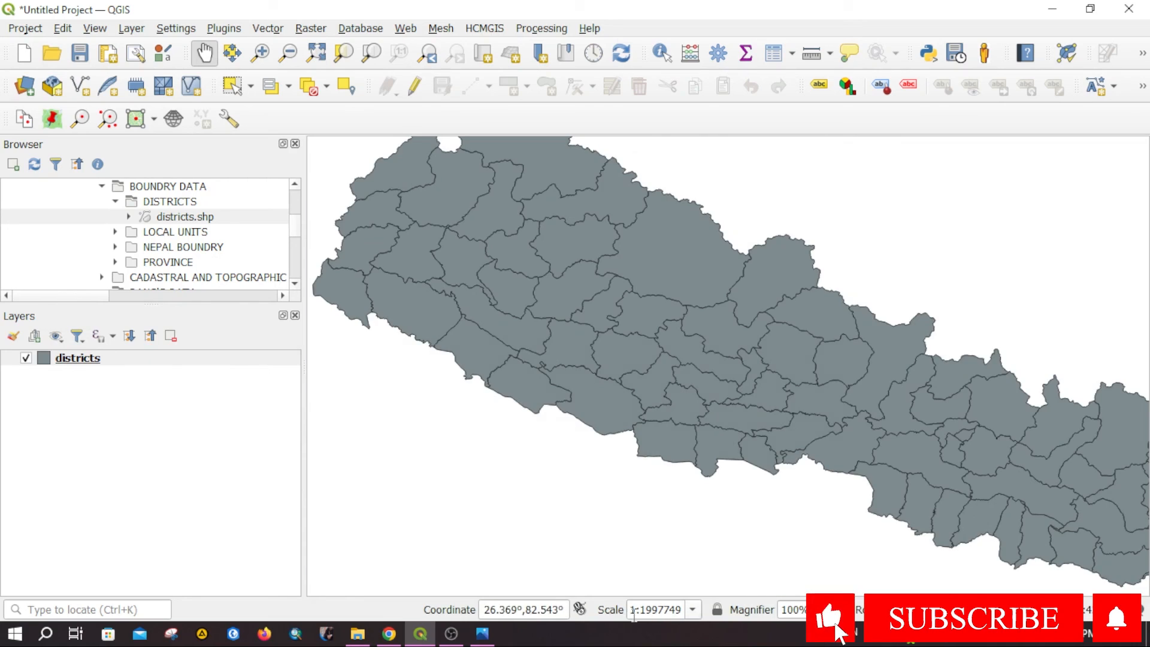
scroll(down, 3)
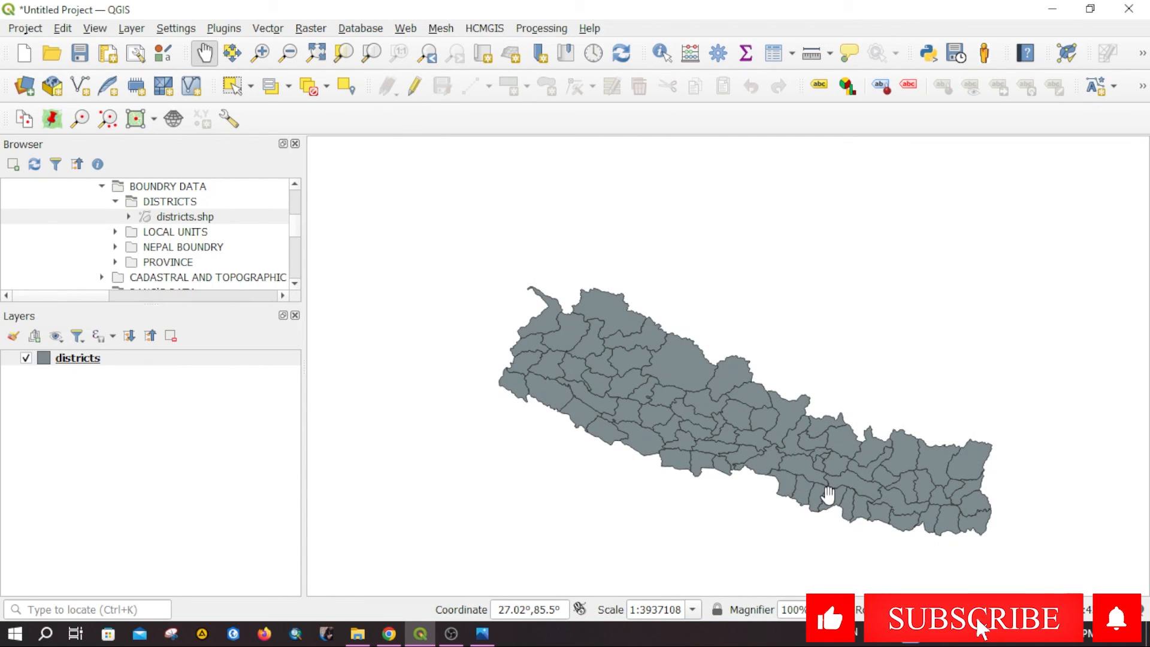